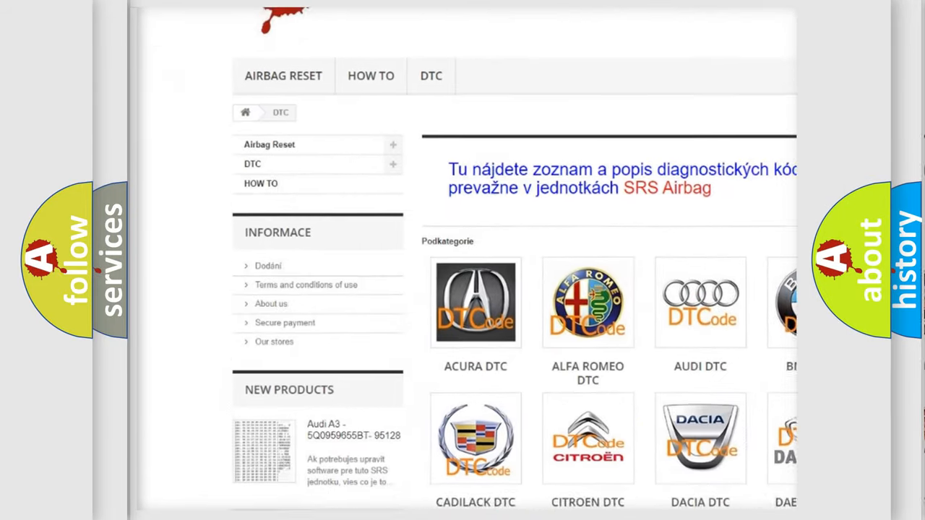
scroll(down, 3)
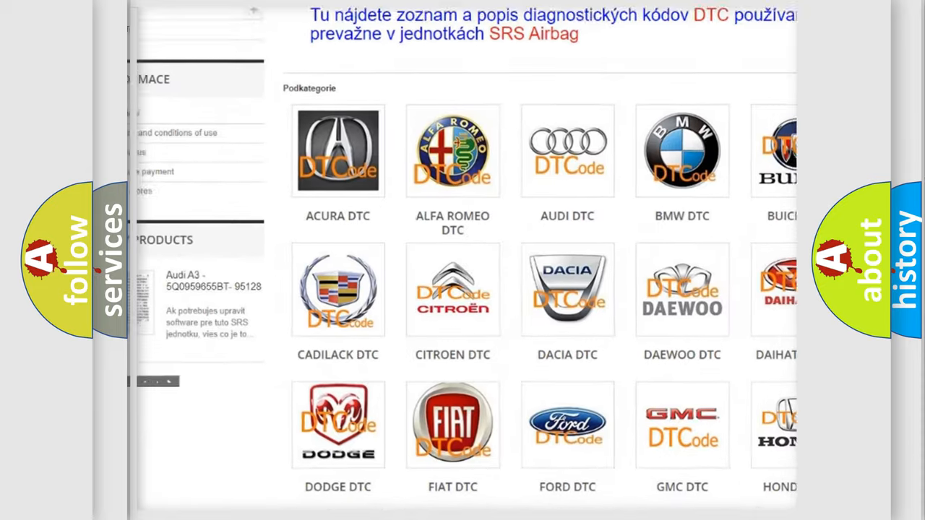
scroll(down, 3)
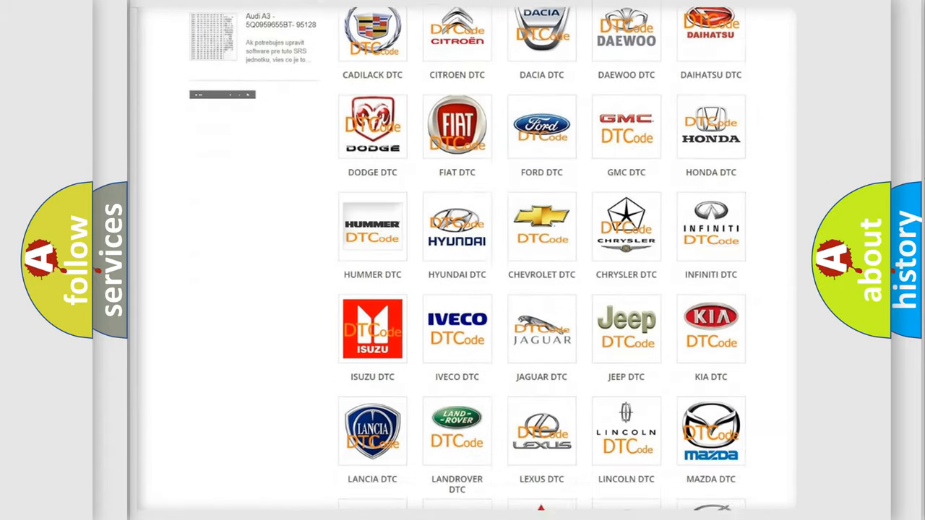
scroll(down, 3)
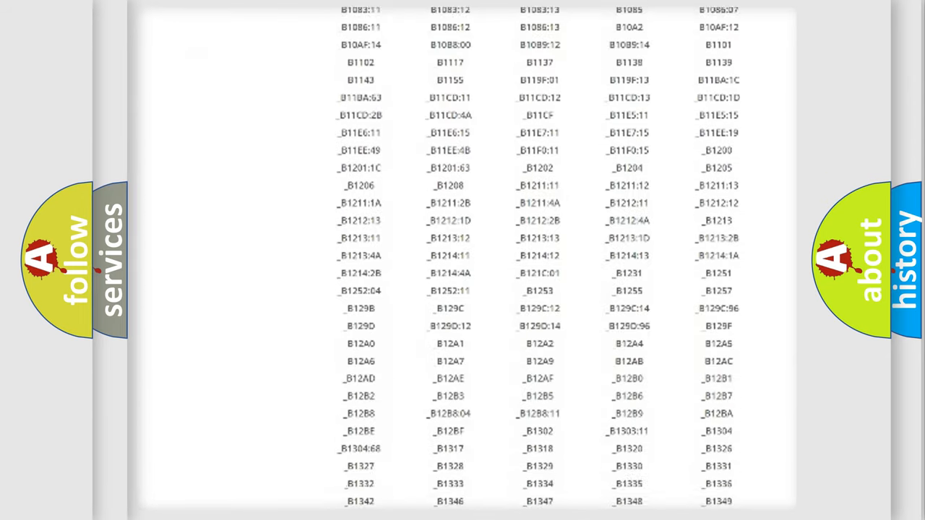
scroll(down, 3)
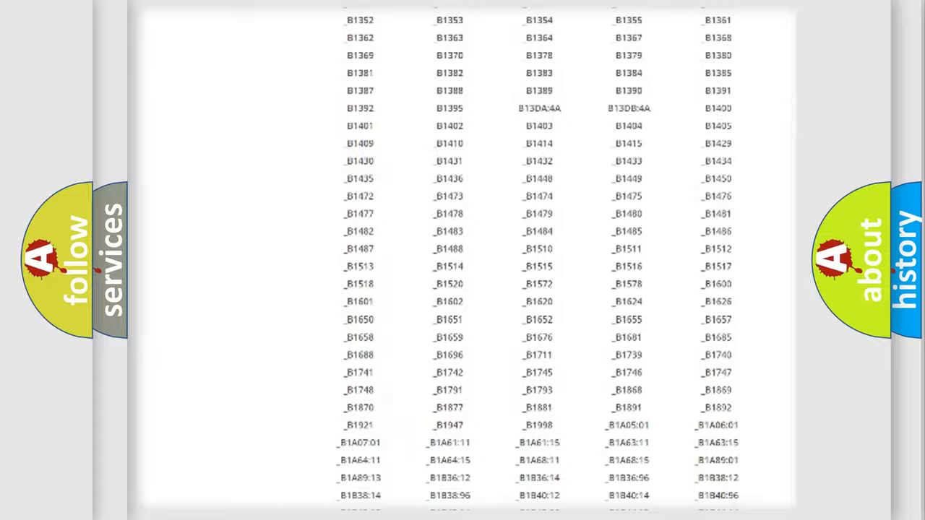